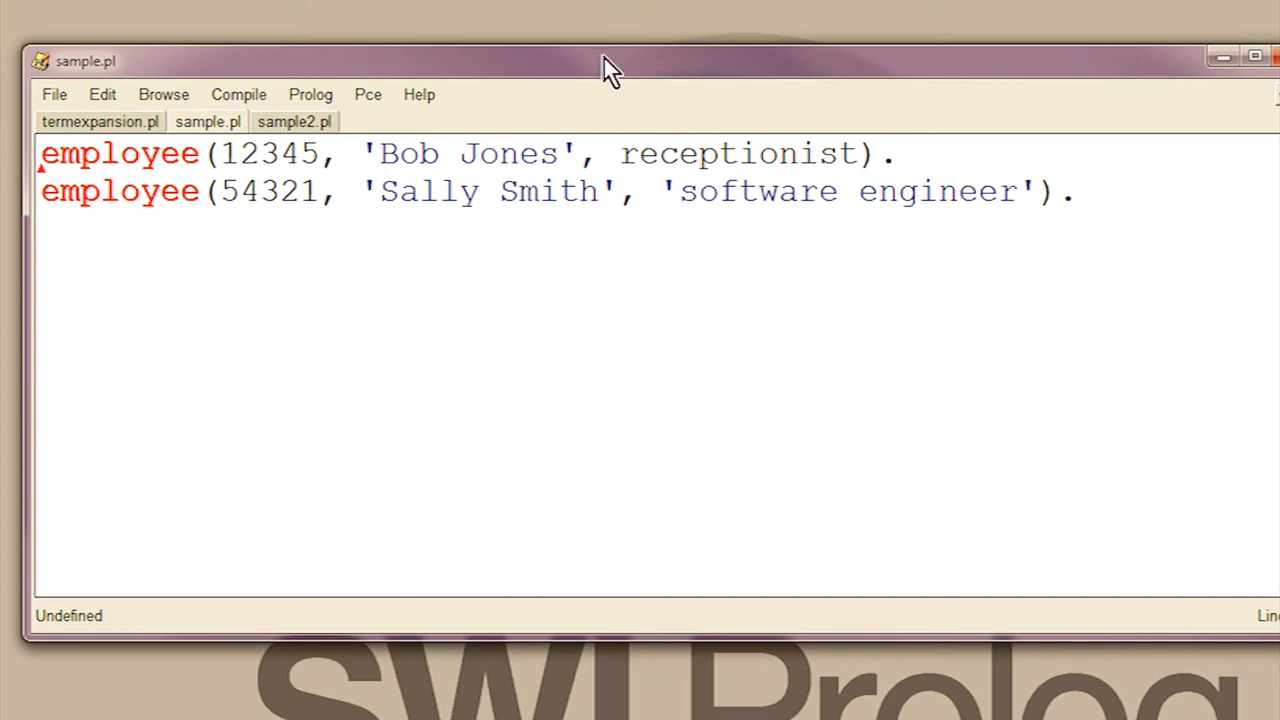
{"action": "mouse_move", "coordinate": [576, 82]}
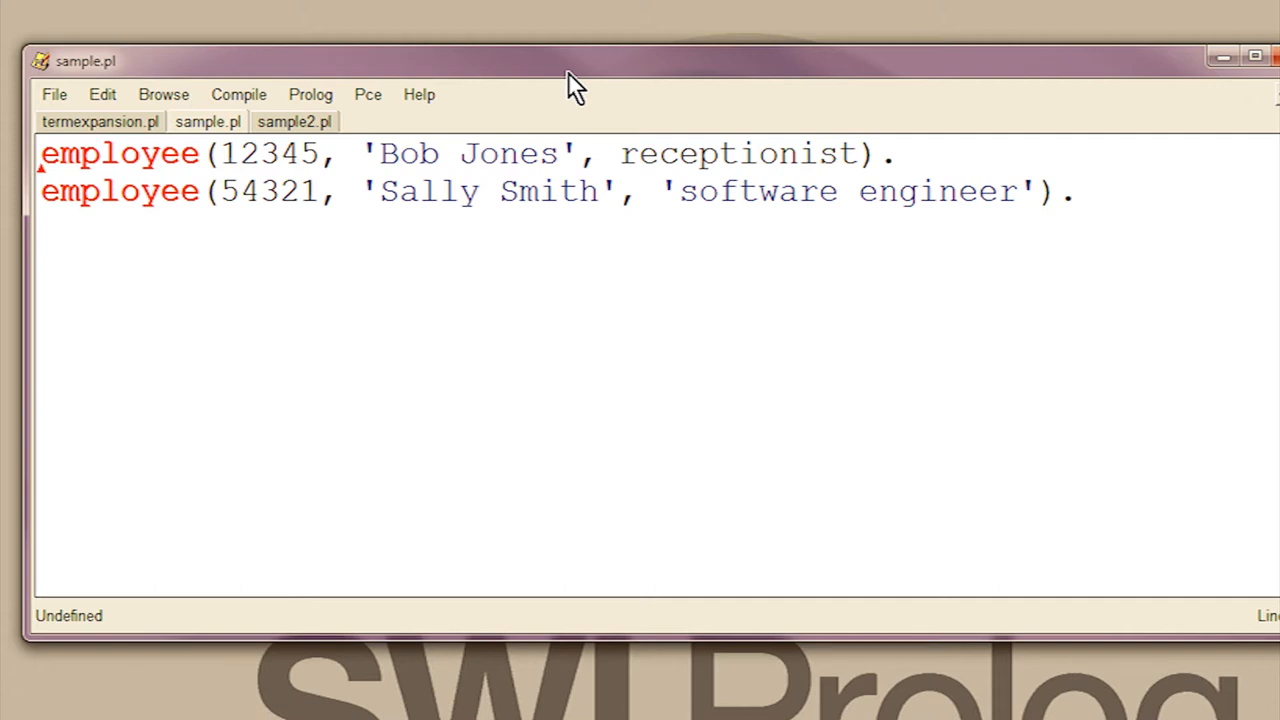
Step: Place the cursor at the top of sample.pl to add the employee term_expansion clause
{"action": "left_click", "coordinate": [294, 122]}
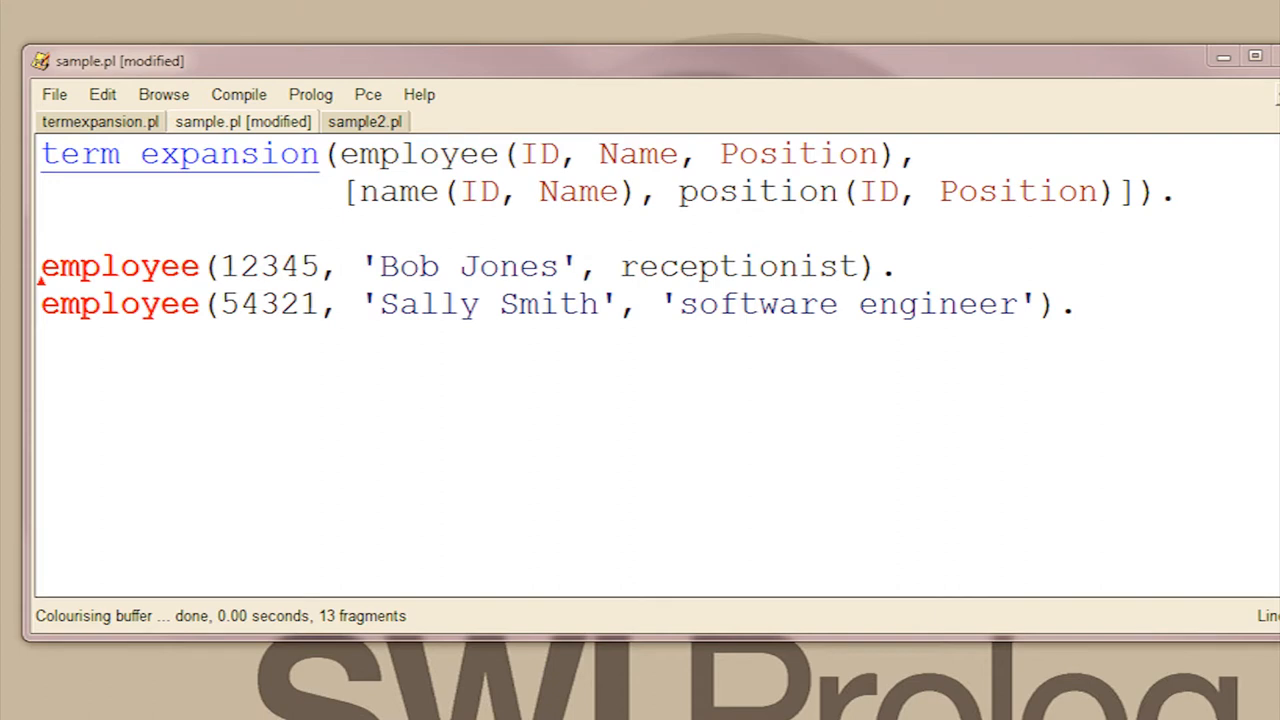
Step: Add a term_expansion rewriting some_declarative into some_other_declarative, and prefix the employee expansion with a '$source_location' tag
{"action": "type", "text": "term expansion(:- some_declarative, ':-'(some_other_declarative) )."}
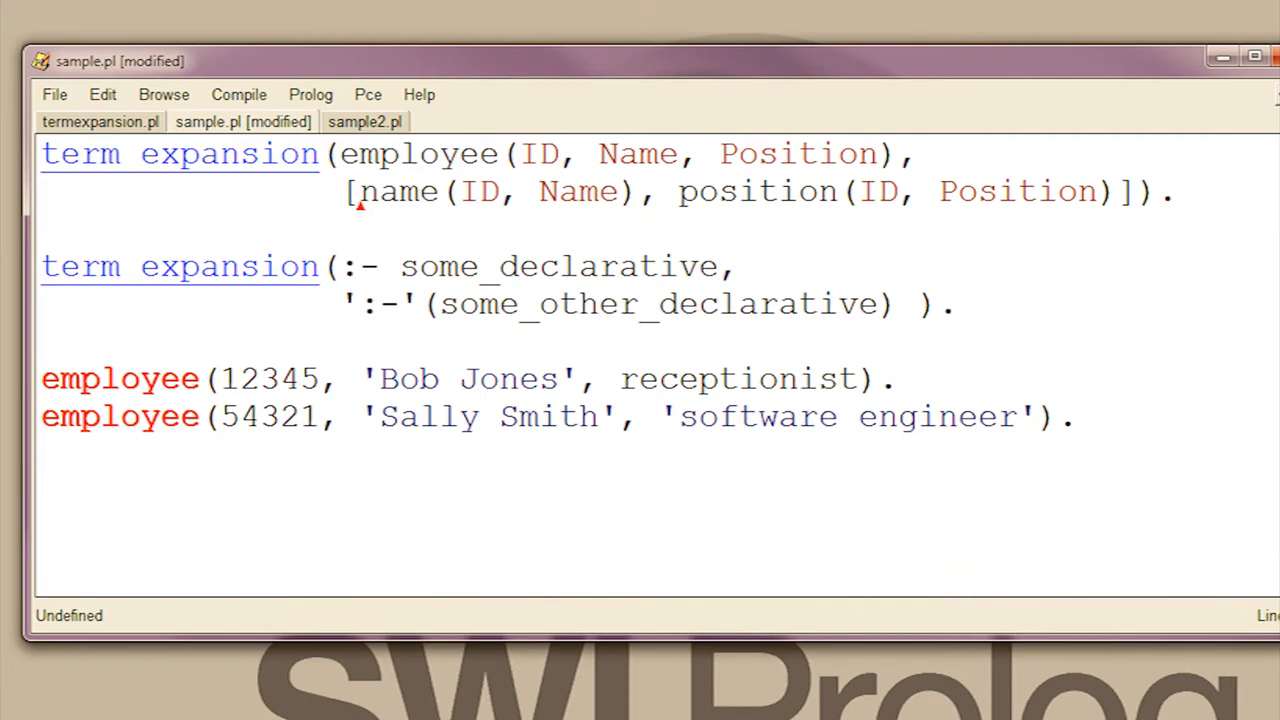
{"action": "type", "text": "['$source_location'(<File>, <Line>):"}
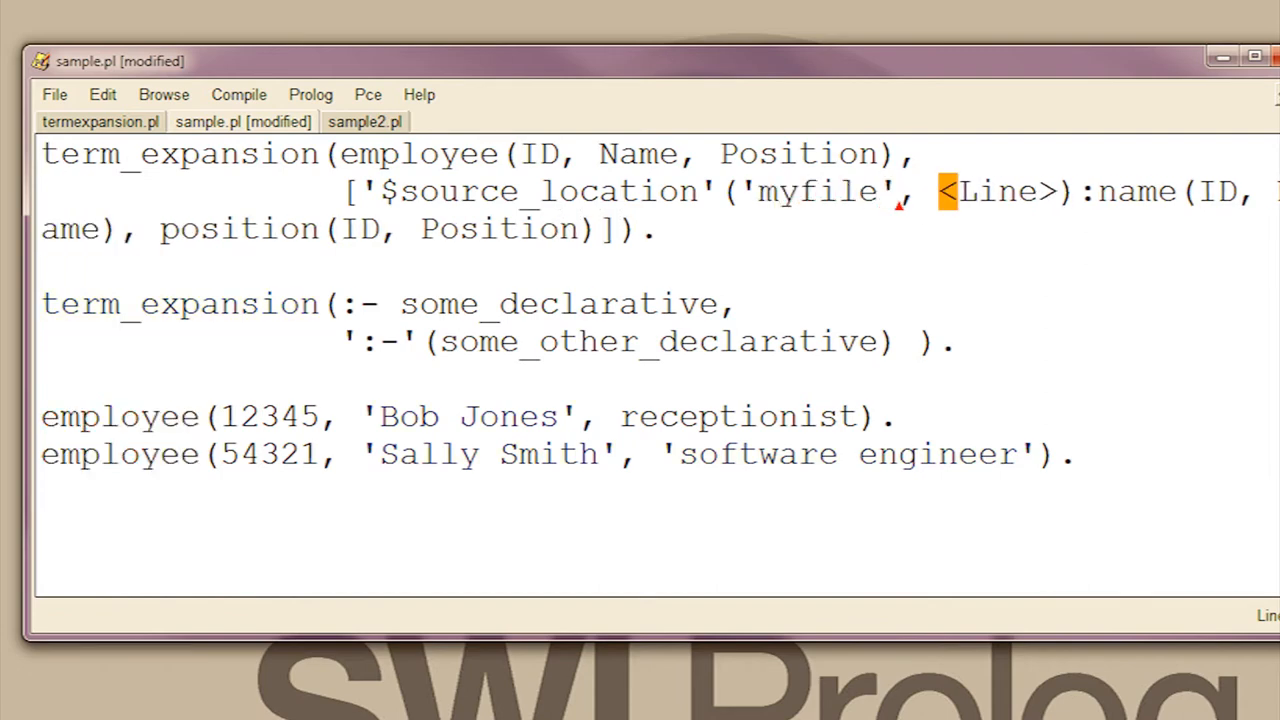
Step: Fill the source location as 'myfile.pl' with line 34
{"action": "left_click", "coordinate": [238, 94]}
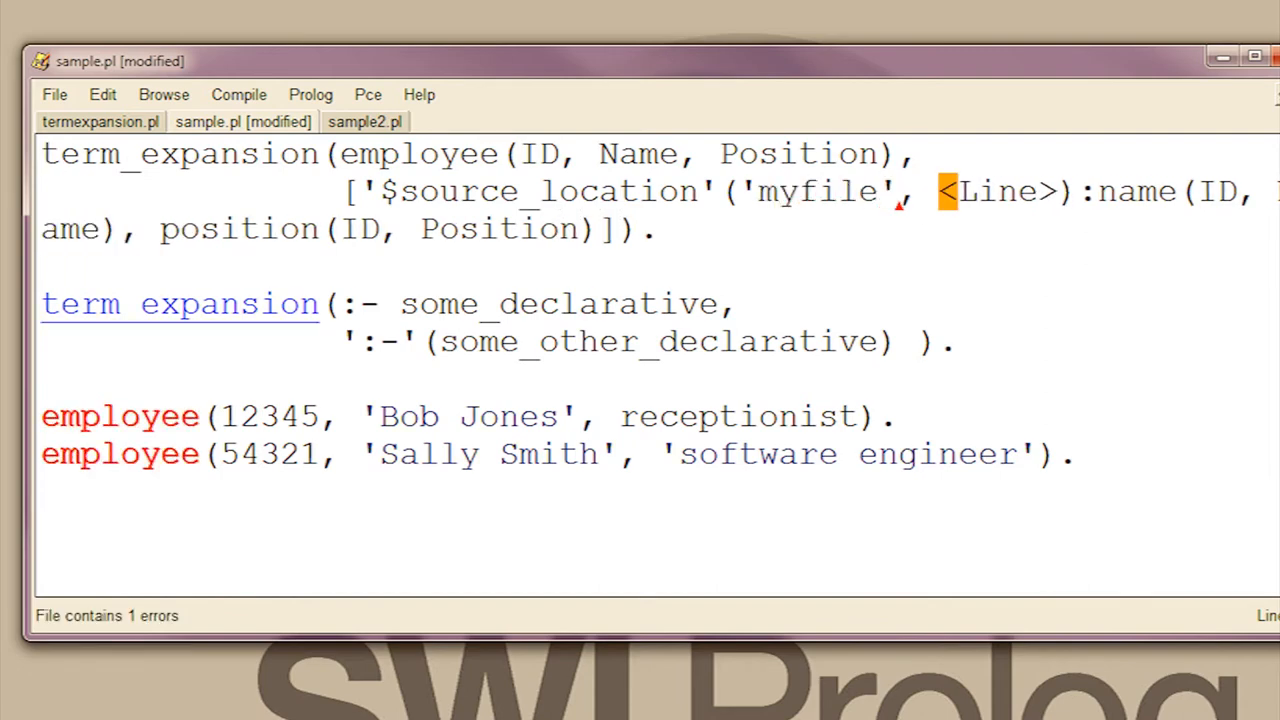
{"action": "type", "text": ".pl"}
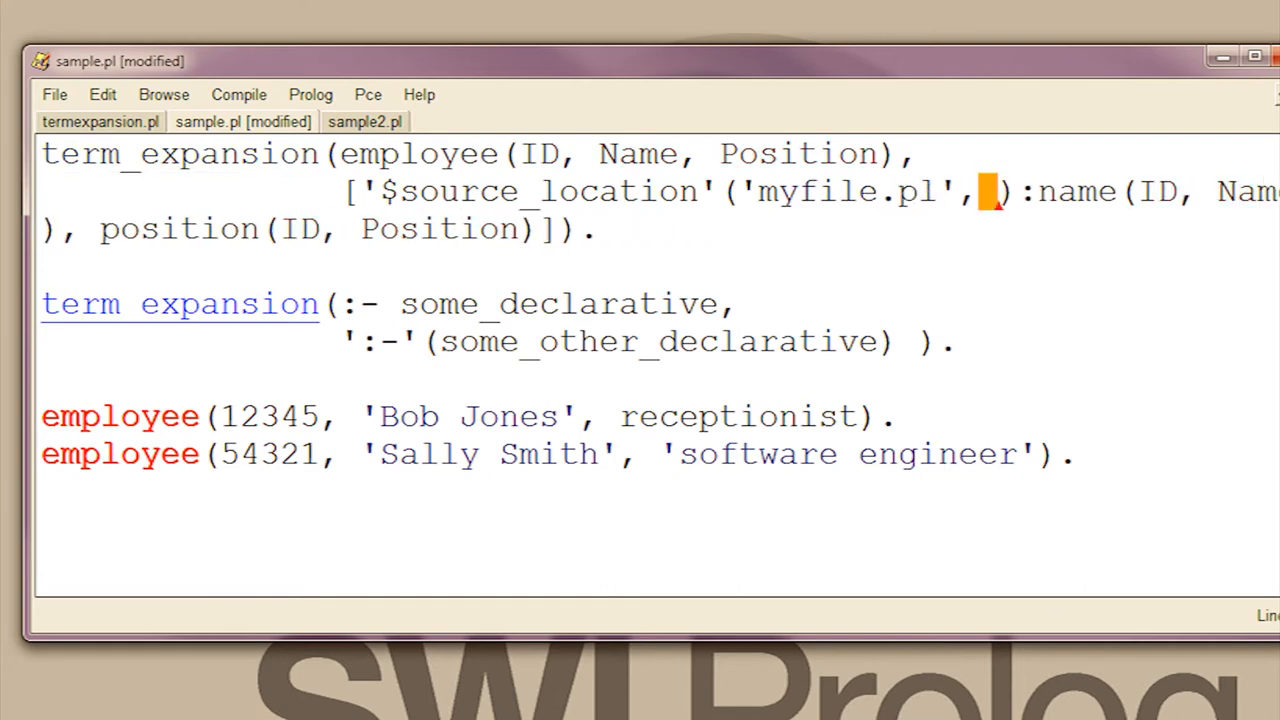
{"action": "type", "text": "34"}
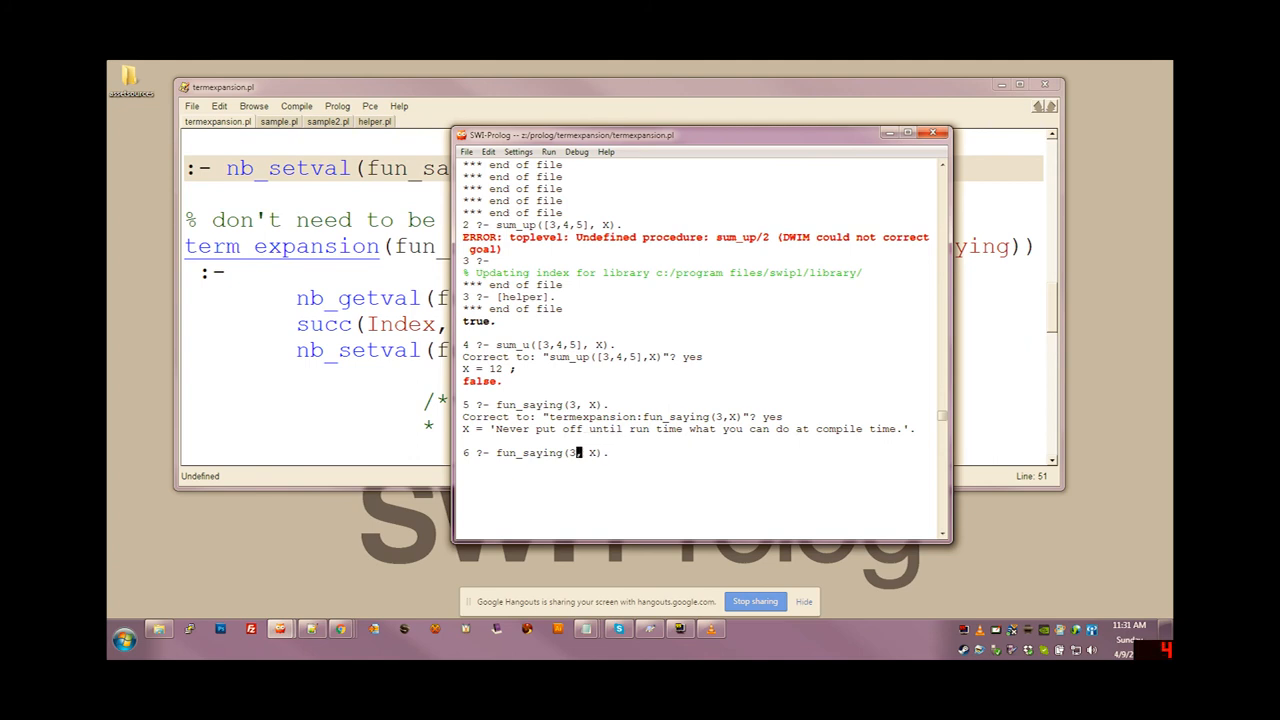
Step: Delete the digit from the pending query, leaving fun_saying(, X)
{"action": "key", "text": "Backspace"}
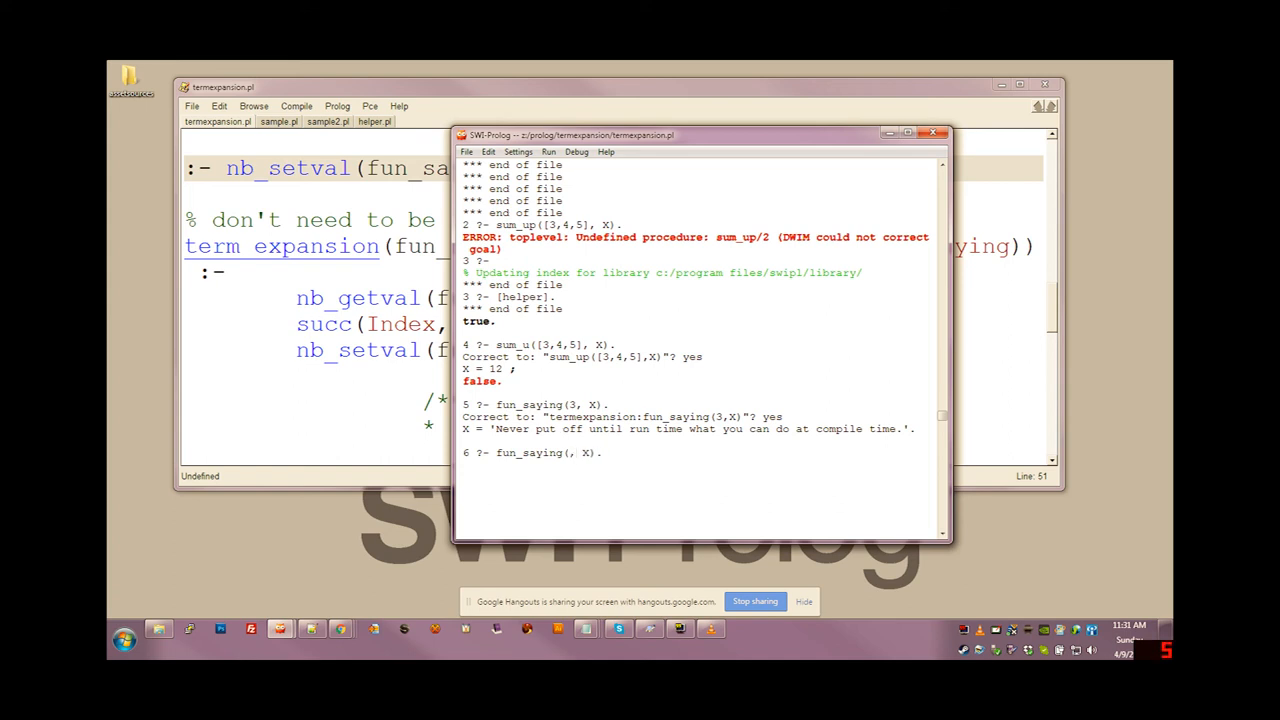